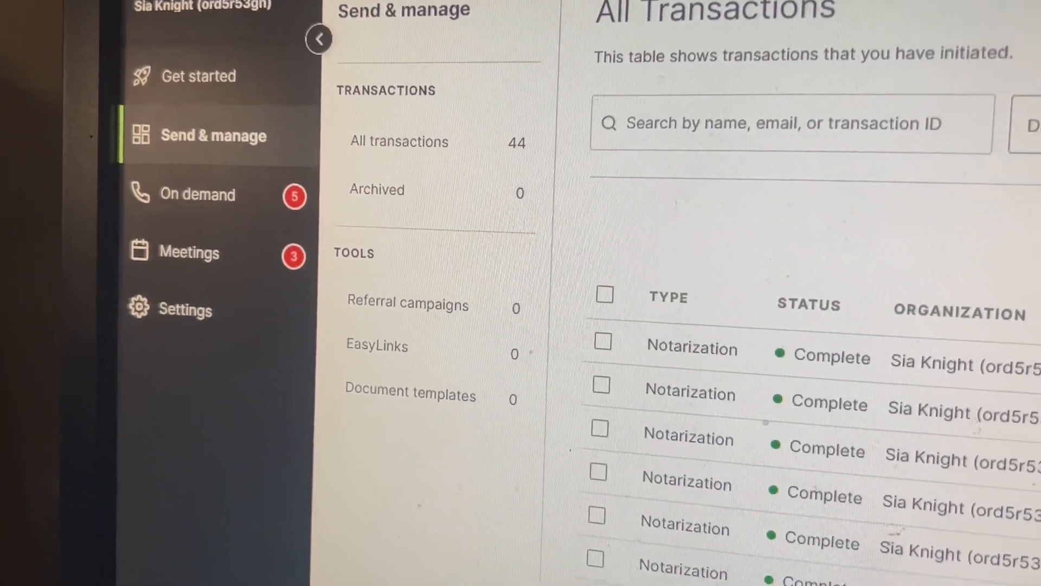
{"action": "scroll", "scroll_direction": "down", "scroll_amount": 3}
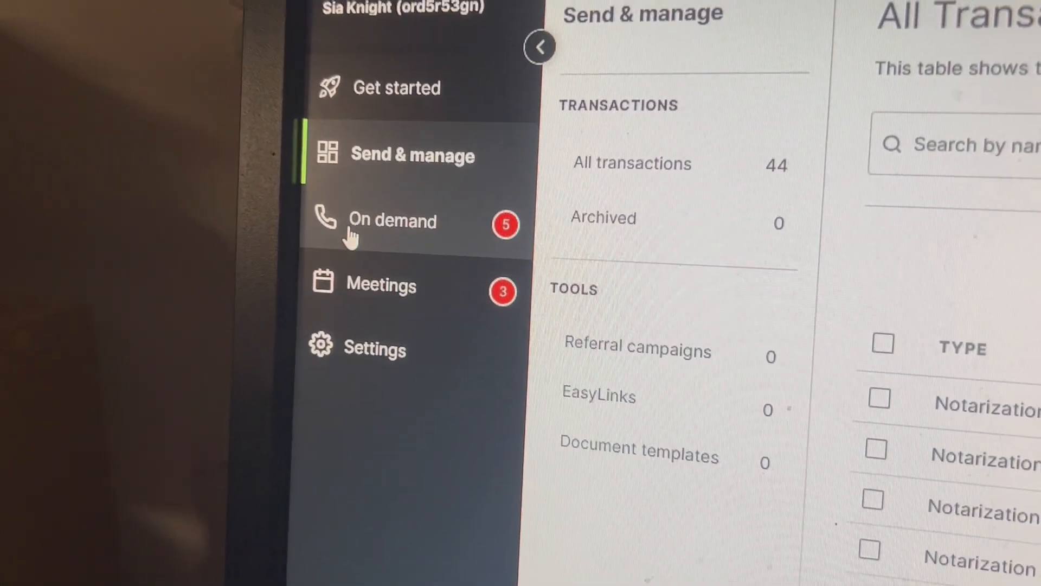
{"action": "left_click", "coordinate": [393, 221]}
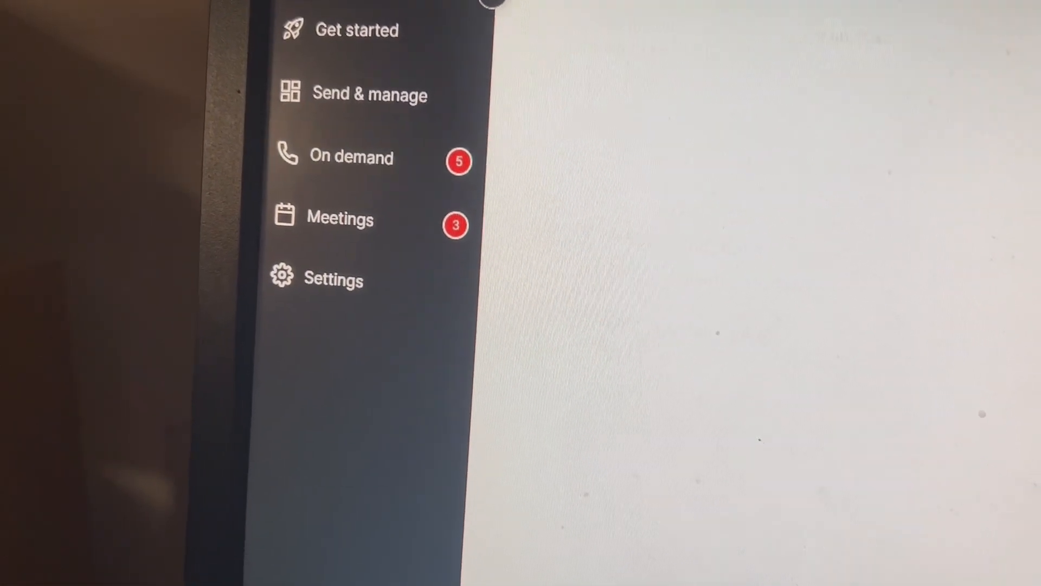
{"action": "left_click", "coordinate": [370, 94]}
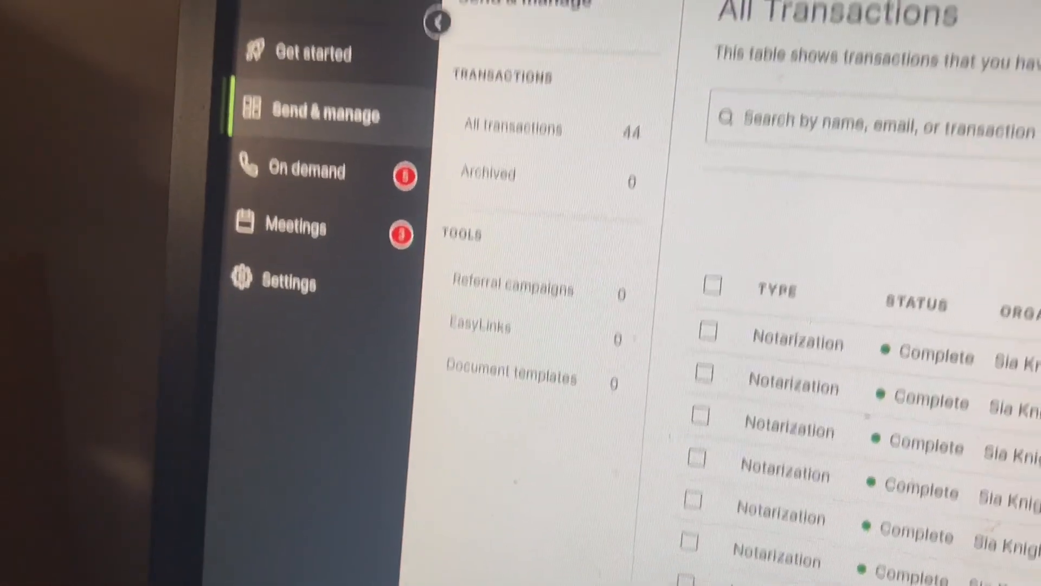